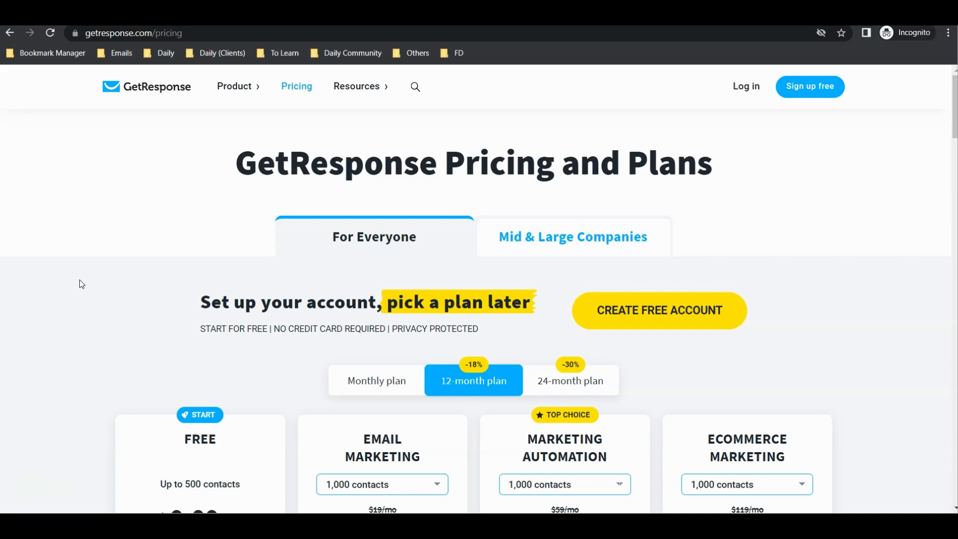
- Point out the Unlimited landing pages feature, then scroll the Eye Health Care Tips page to its Name/Email signup form
{"action": "scroll", "scroll_direction": "down", "scroll_amount": 3}
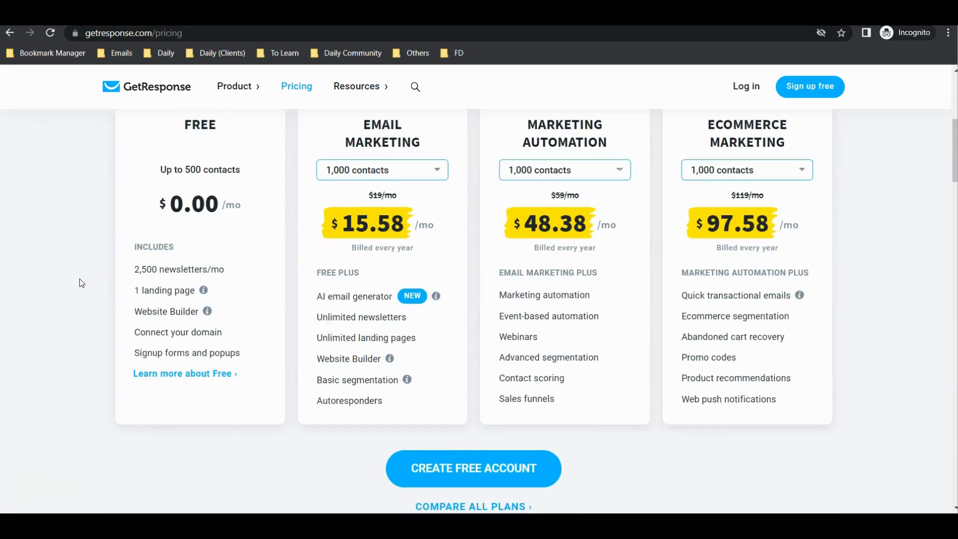
{"action": "double_click", "coordinate": [401, 338]}
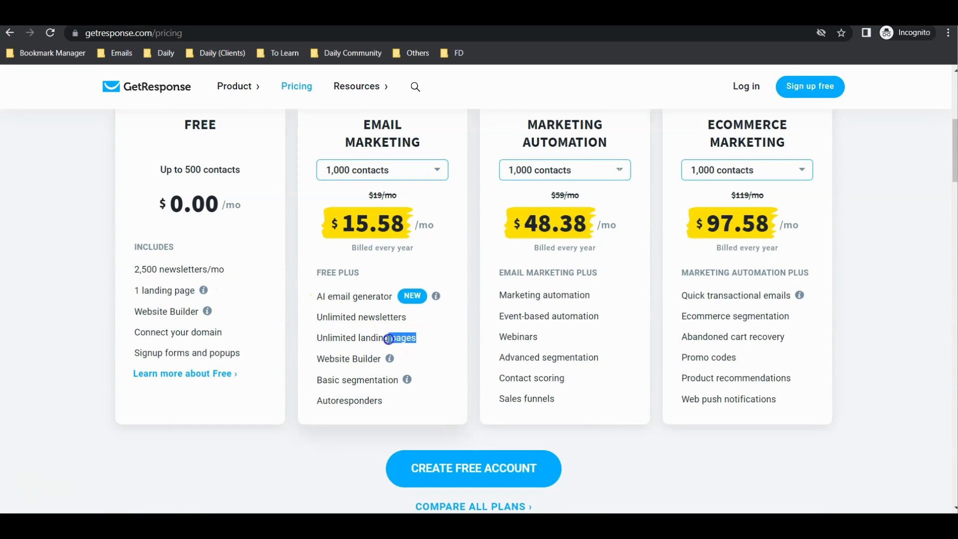
{"action": "double_click", "coordinate": [387, 337]}
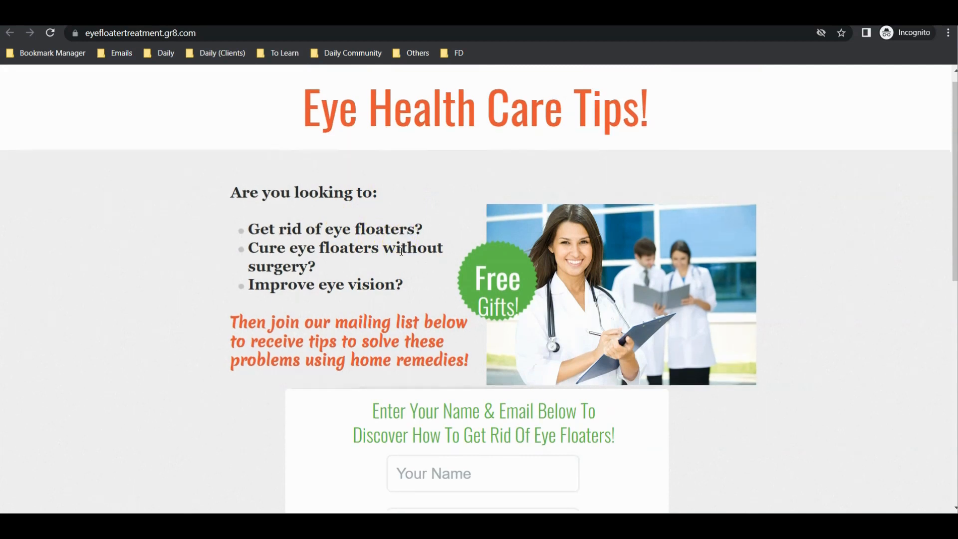
{"action": "scroll", "scroll_direction": "down", "scroll_amount": 3}
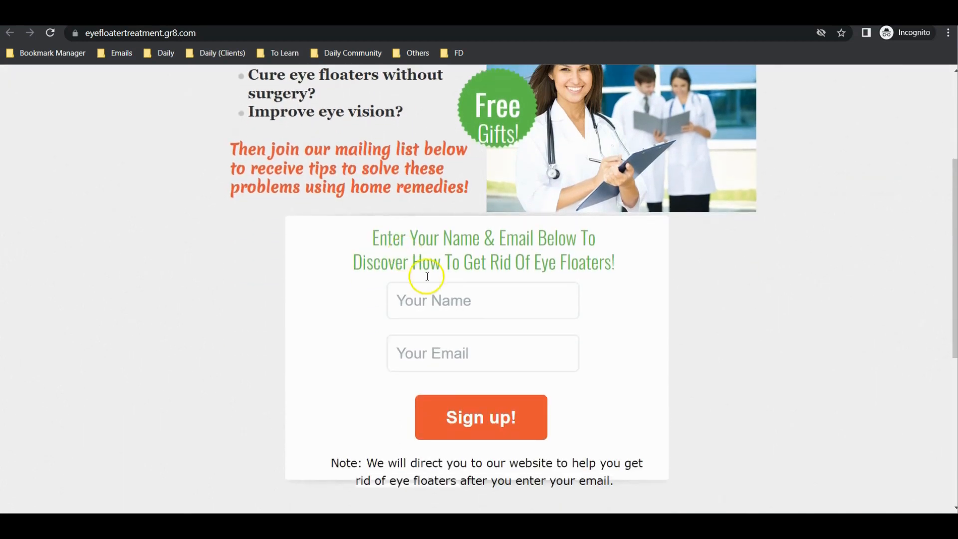
{"action": "mouse_move", "coordinate": [449, 353]}
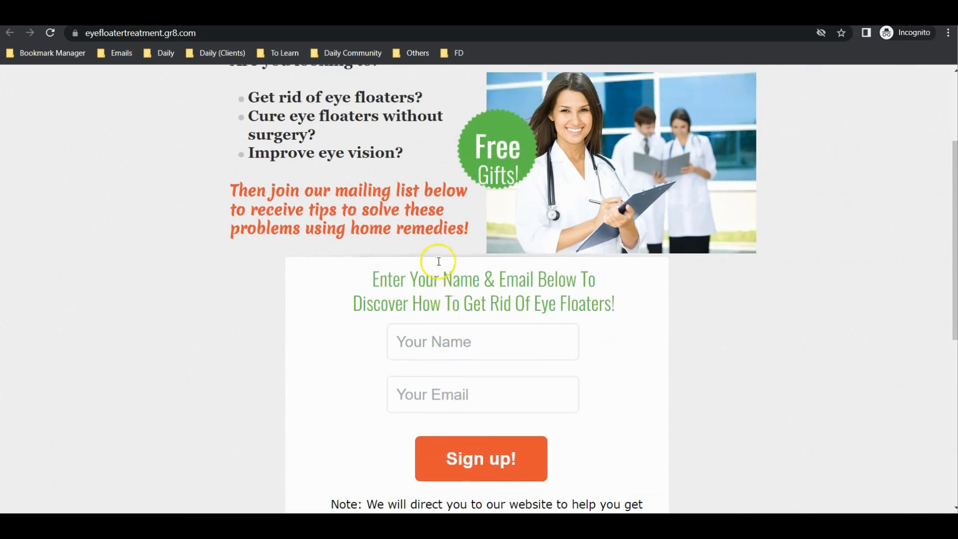
{"action": "scroll", "scroll_direction": "up", "scroll_amount": 3}
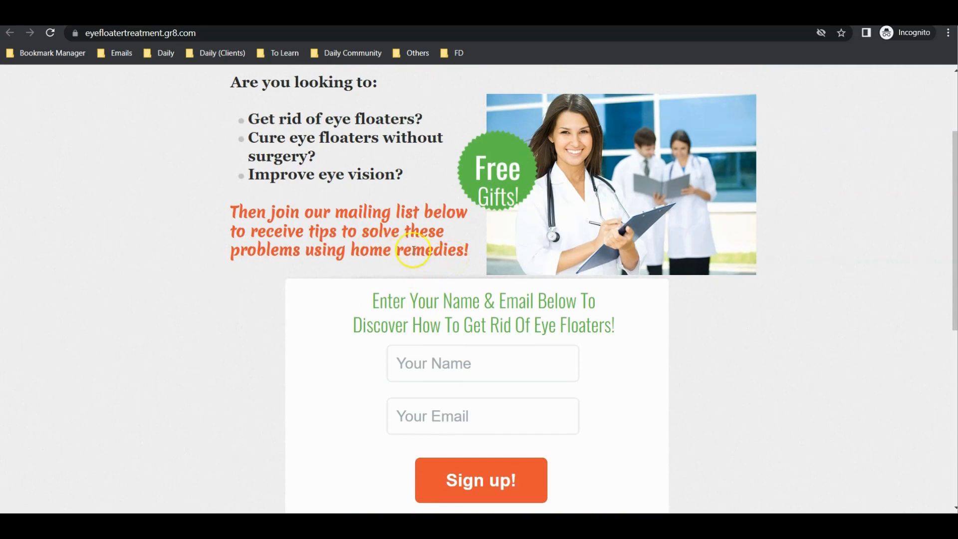
{"action": "mouse_move", "coordinate": [719, 372]}
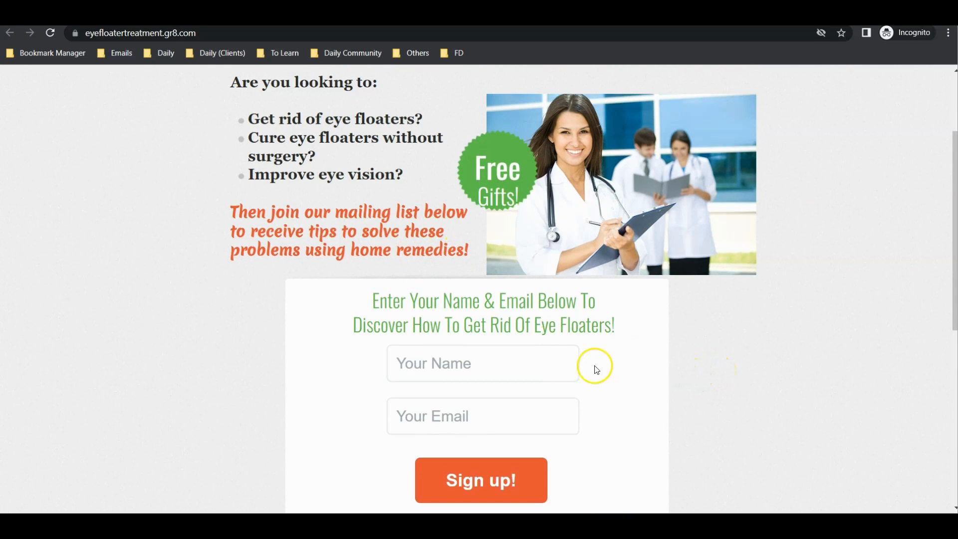
{"action": "mouse_move", "coordinate": [590, 420]}
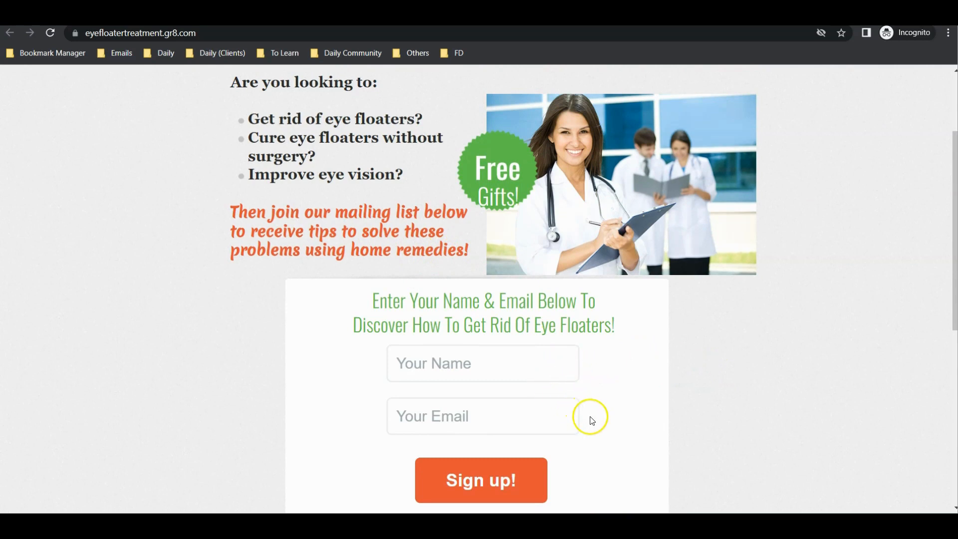
{"action": "scroll", "scroll_direction": "down", "scroll_amount": 3}
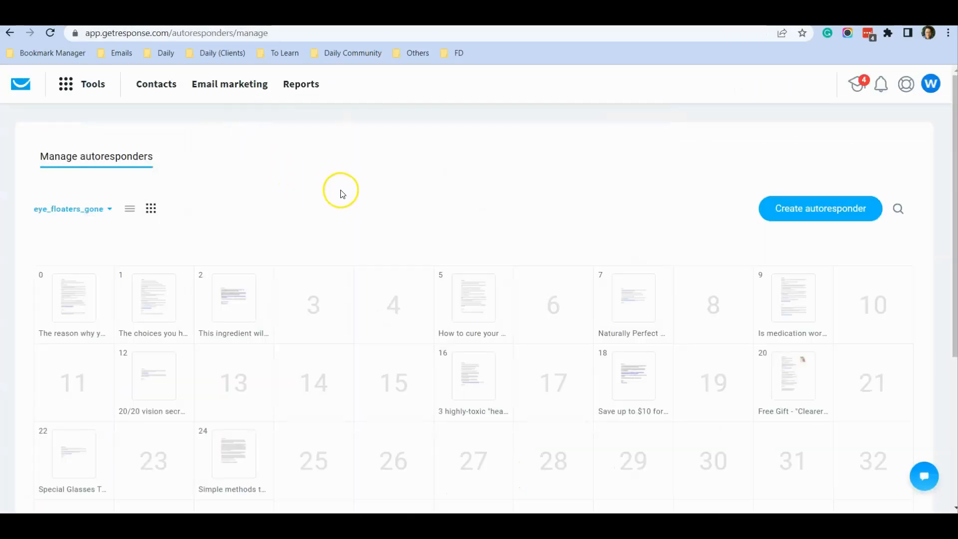
- Scroll the eye_floaters_gone autoresponder calendar to reveal emails scheduled through day 24
{"action": "scroll", "scroll_direction": "down", "scroll_amount": 3}
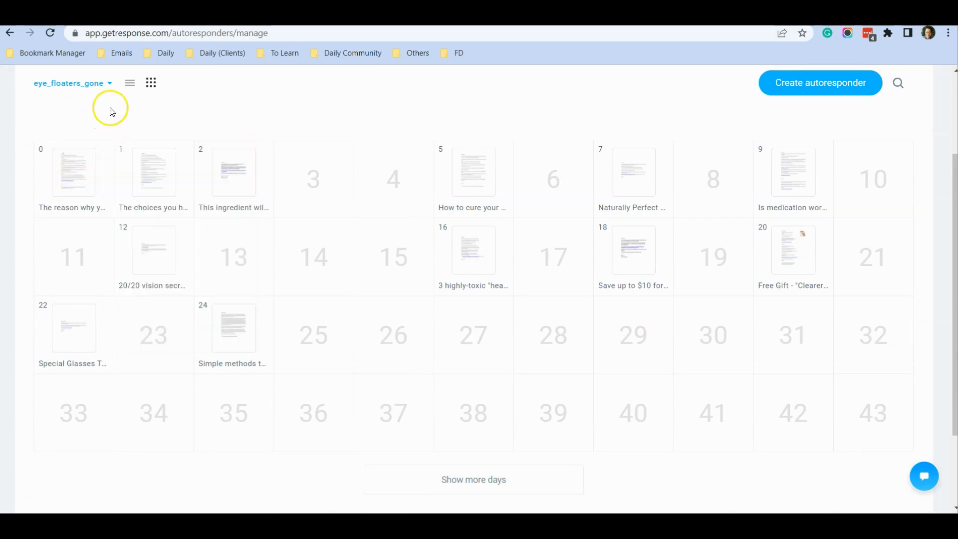
{"action": "mouse_move", "coordinate": [183, 120]}
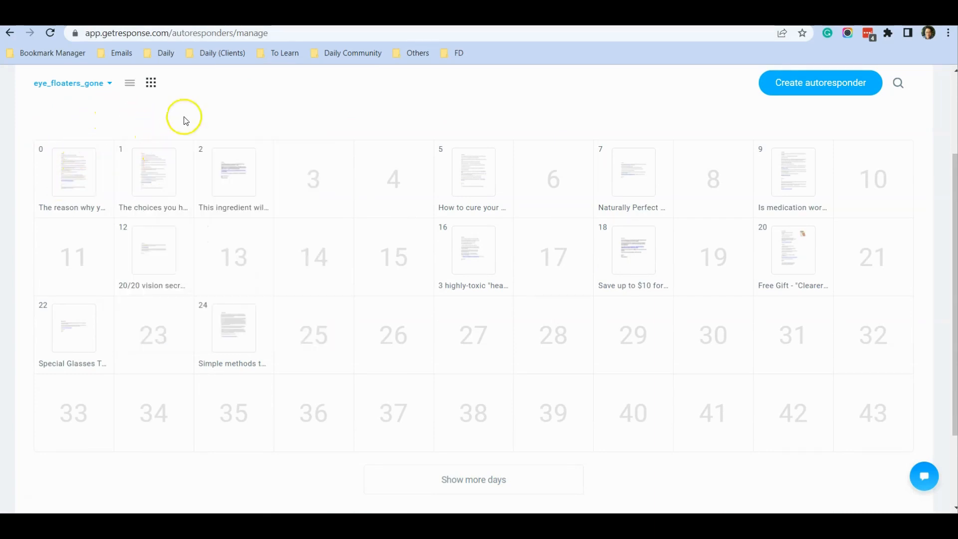
{"action": "mouse_move", "coordinate": [356, 98]}
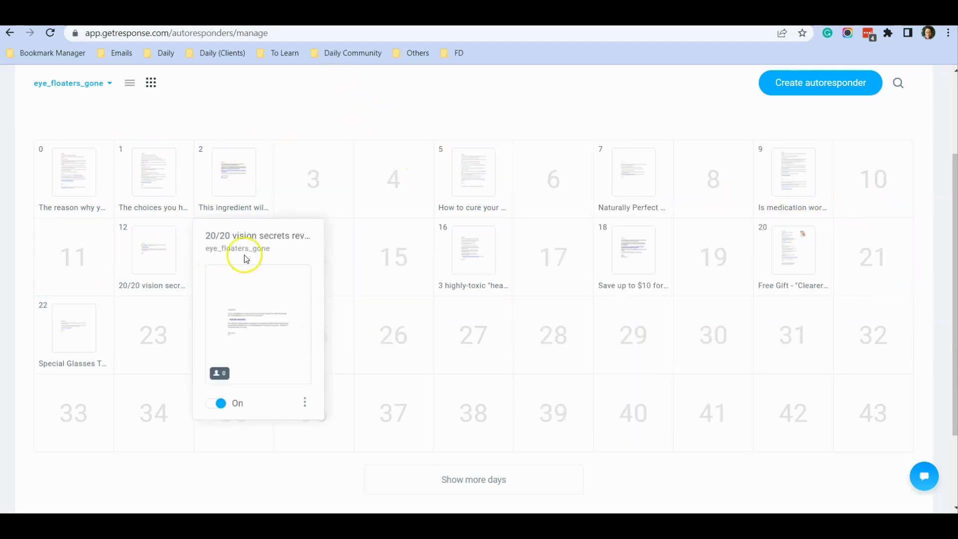
{"action": "mouse_move", "coordinate": [233, 329]}
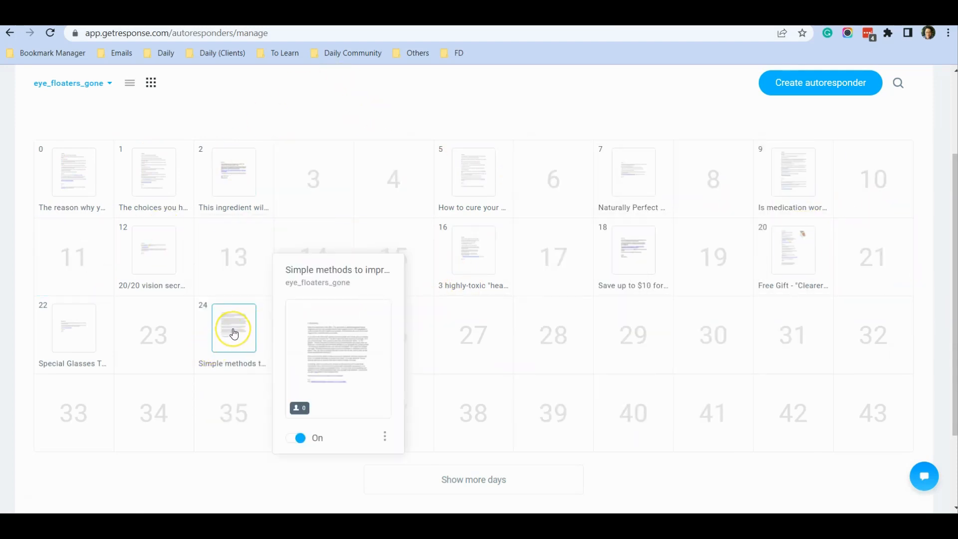
{"action": "mouse_move", "coordinate": [230, 328]}
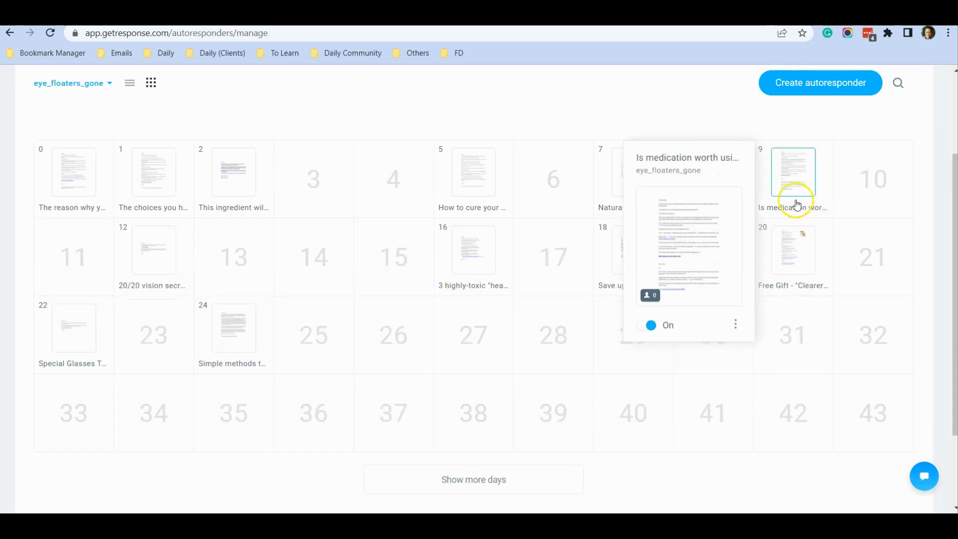
{"action": "mouse_move", "coordinate": [434, 110]}
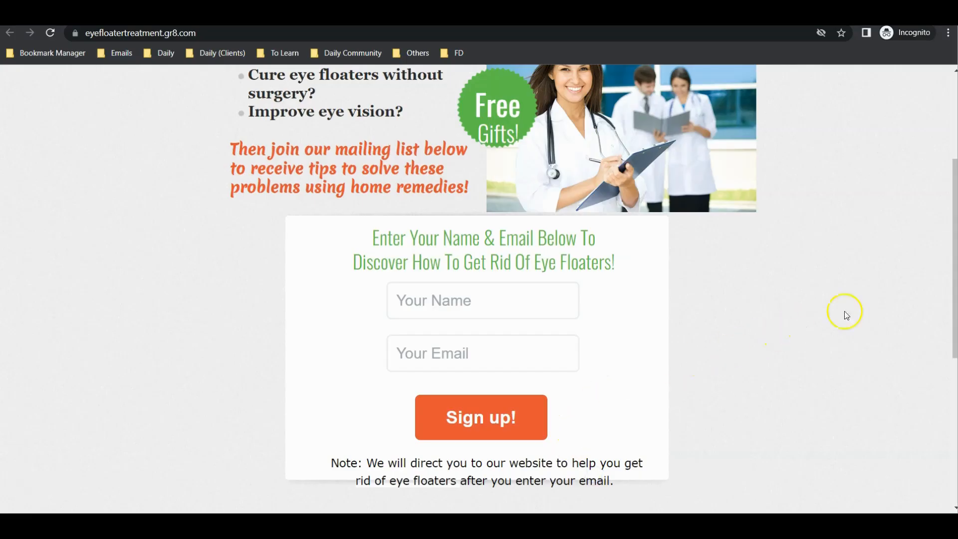
- Scroll the live Eye Health Care Tips landing page down to its name-and-email sign-up form
{"action": "scroll", "scroll_direction": "up", "scroll_amount": 3}
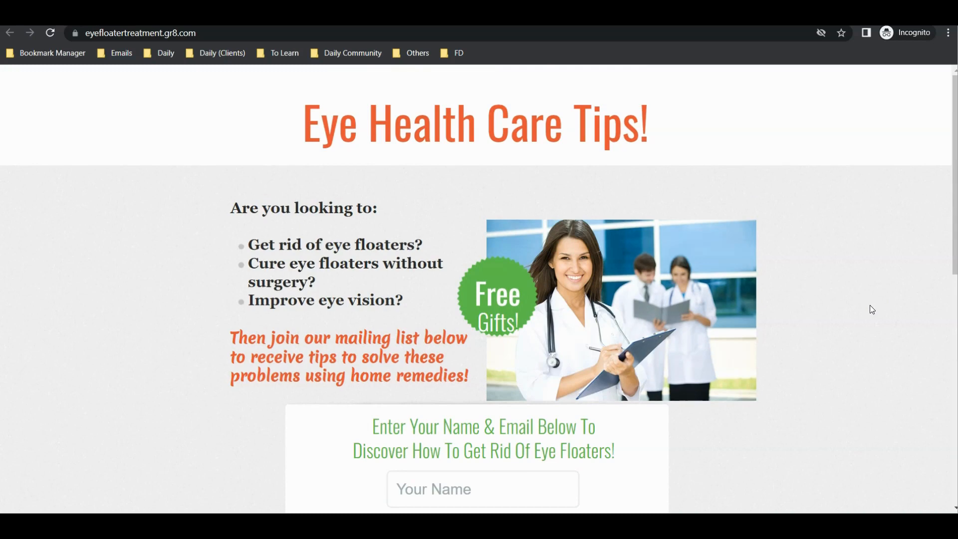
{"action": "scroll", "scroll_direction": "down", "scroll_amount": 3}
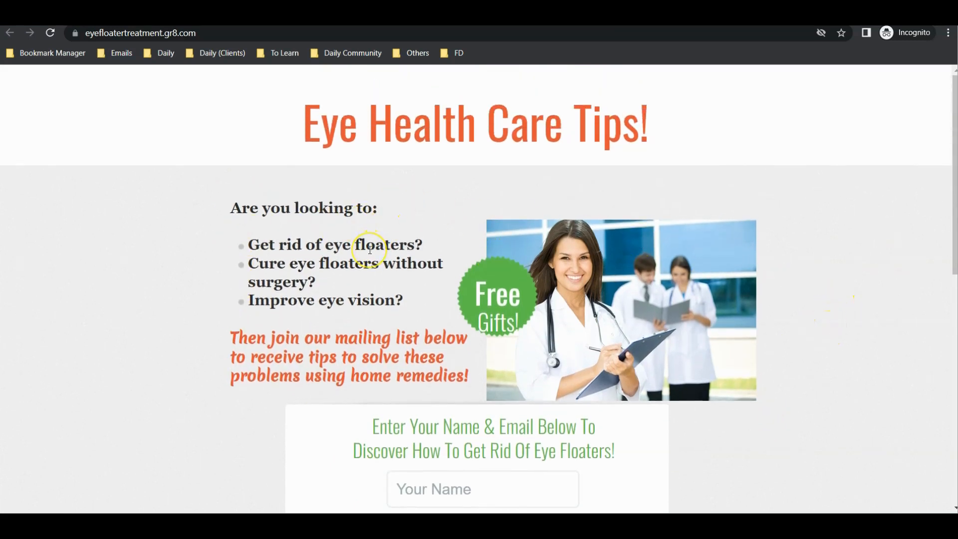
{"action": "scroll", "scroll_direction": "down", "scroll_amount": 3}
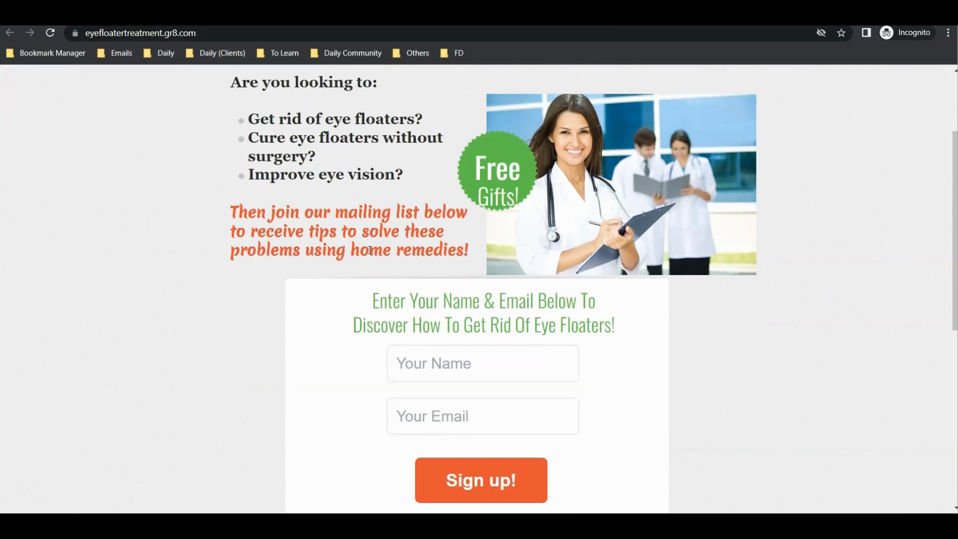
{"action": "mouse_move", "coordinate": [496, 396]}
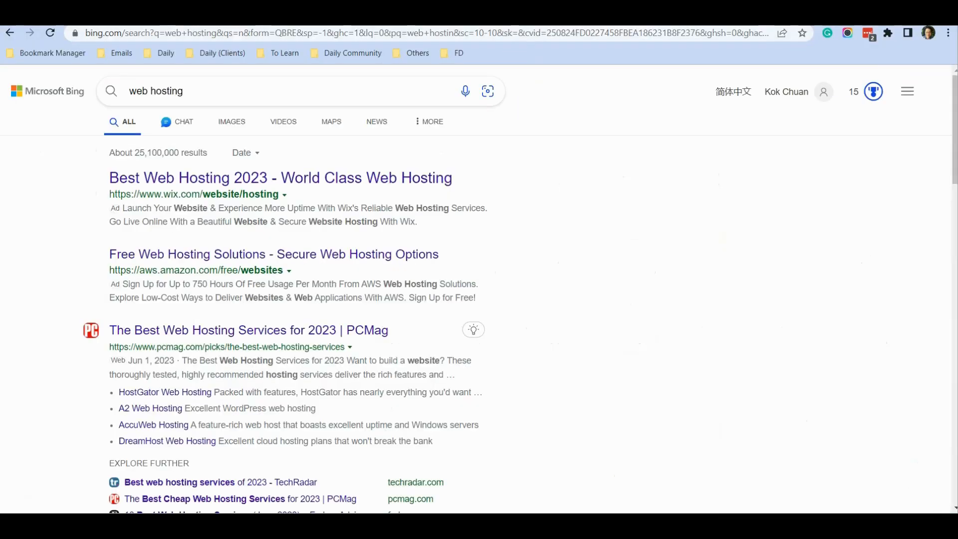
{"action": "mouse_move", "coordinate": [48, 106]}
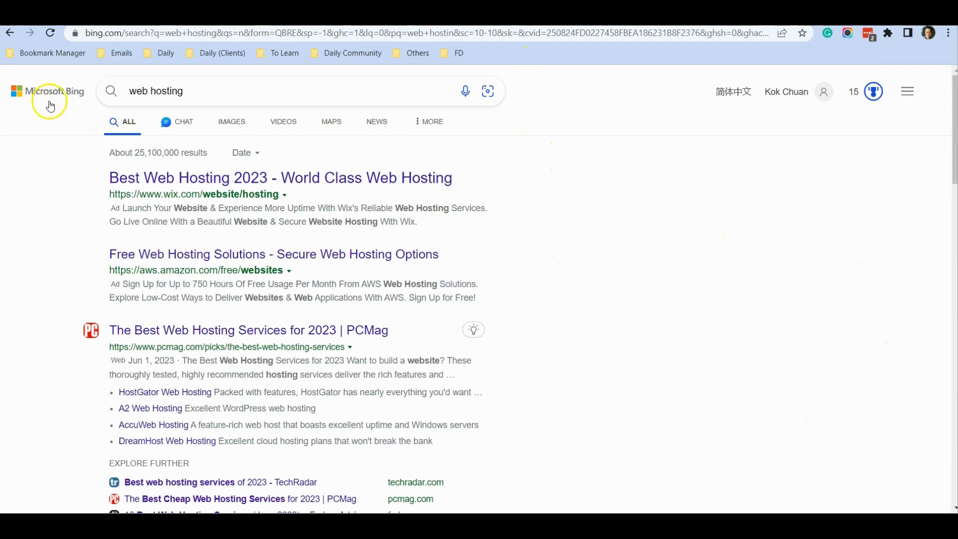
{"action": "mouse_move", "coordinate": [55, 115]}
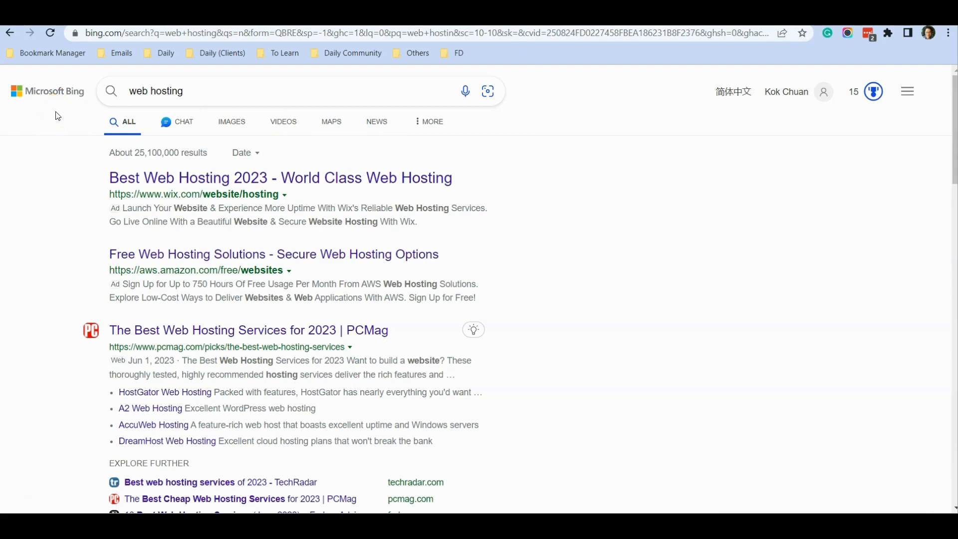
{"action": "mouse_move", "coordinate": [55, 199]}
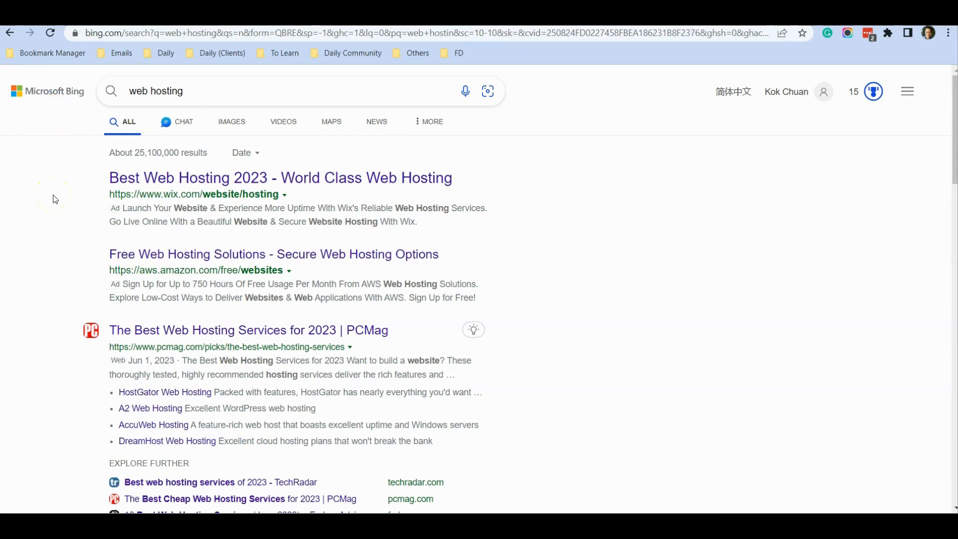
- Scroll through Bing's 'web hosting' results past the Wix and AWS ads, then back to the top
{"action": "scroll", "scroll_direction": "down", "scroll_amount": 3}
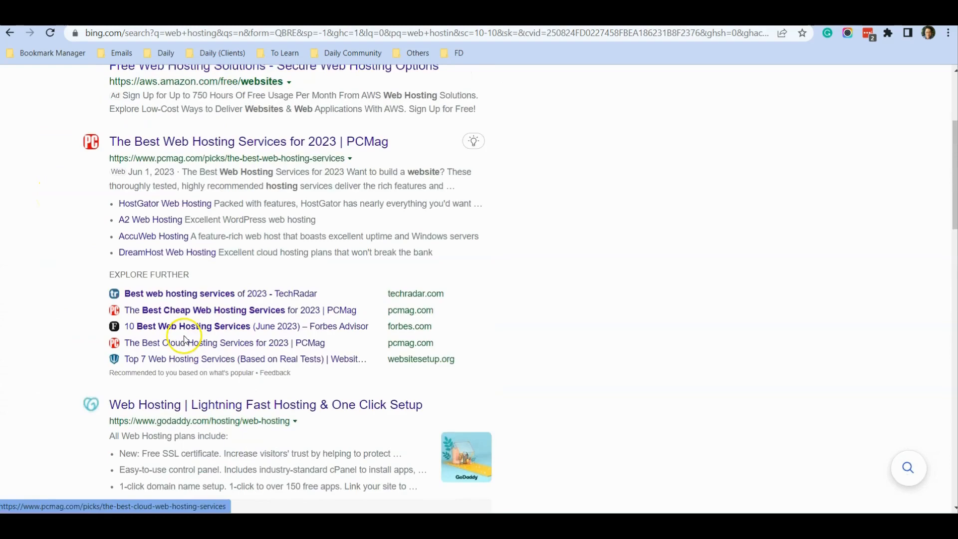
{"action": "scroll", "scroll_direction": "up", "scroll_amount": 3}
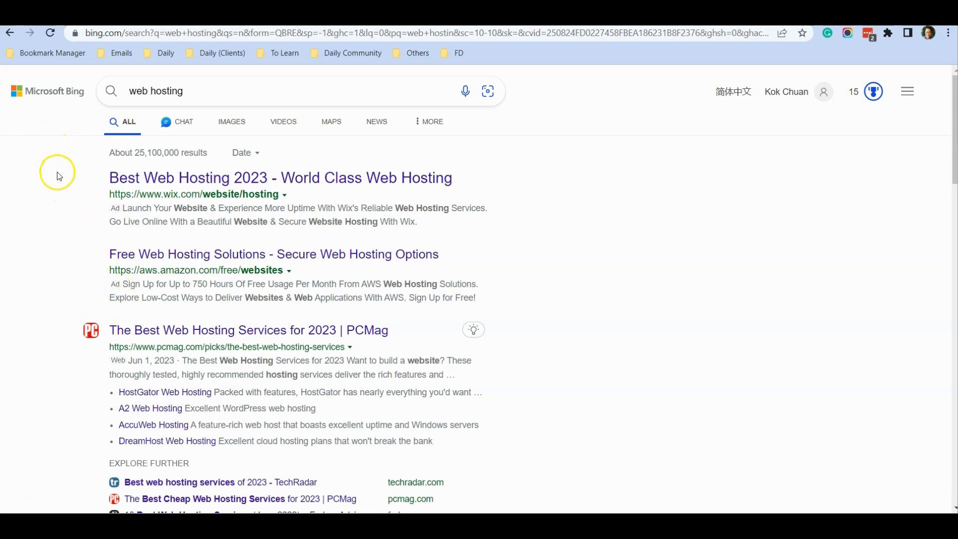
{"action": "mouse_move", "coordinate": [70, 237]}
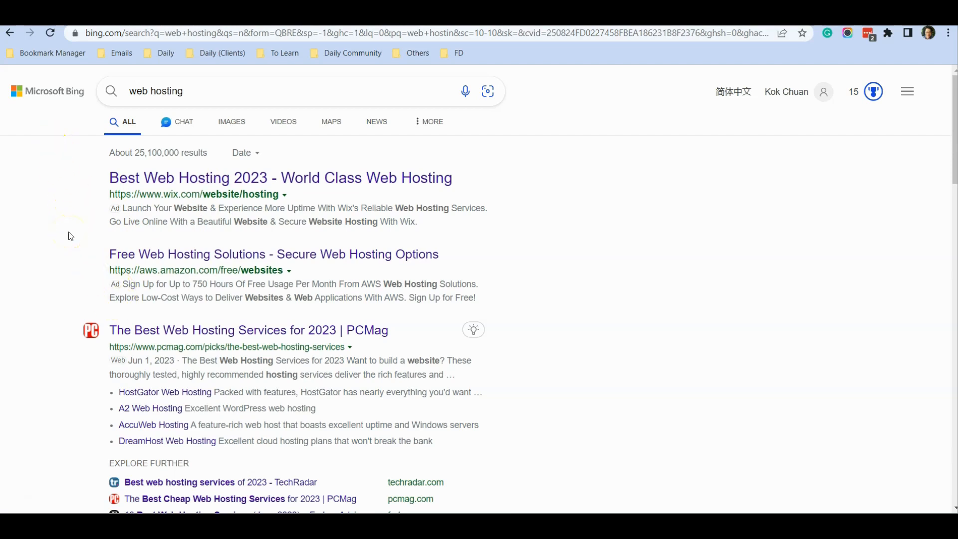
{"action": "mouse_move", "coordinate": [412, 207]}
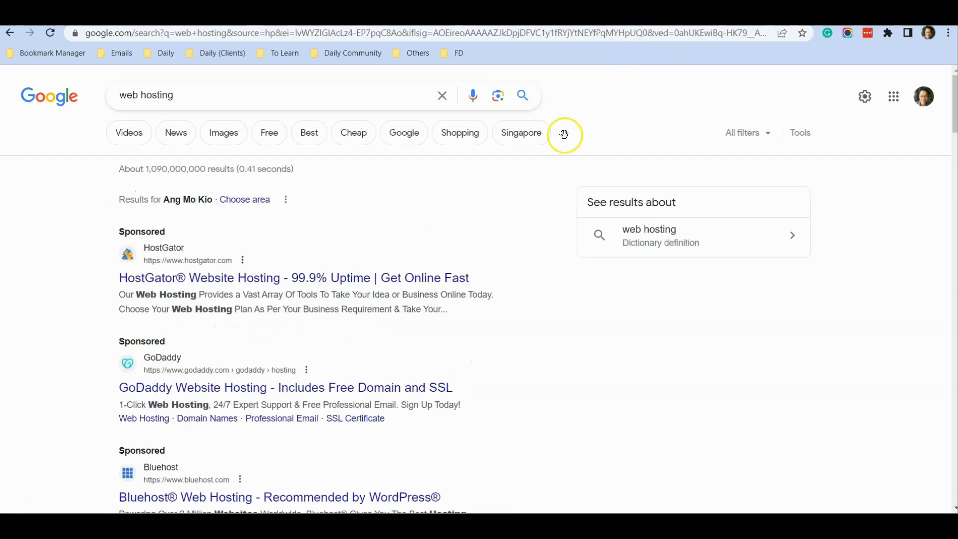
{"action": "mouse_move", "coordinate": [84, 205]}
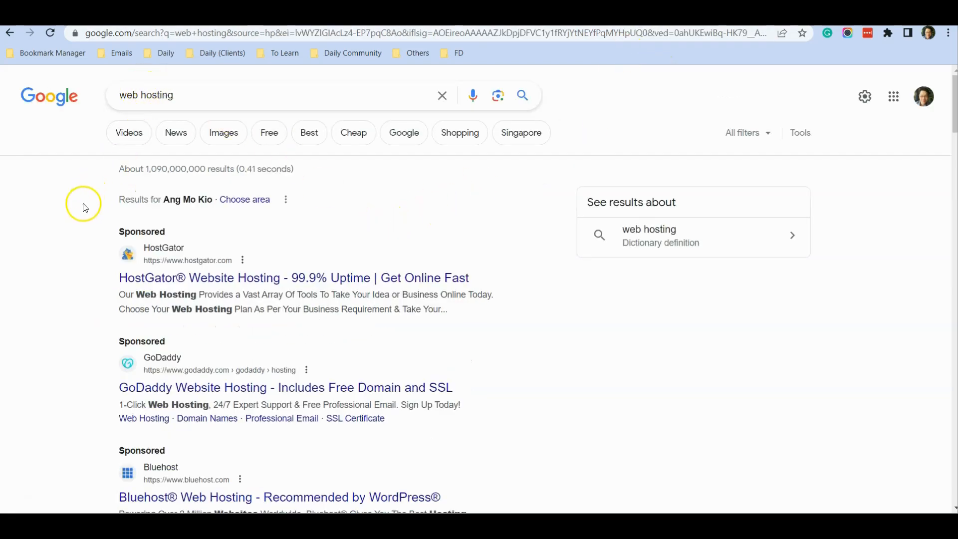
- Scroll Google's 'web hosting' results through the HostGator, GoDaddy and Bluehost sponsored listings and back up
{"action": "scroll", "scroll_direction": "down", "scroll_amount": 3}
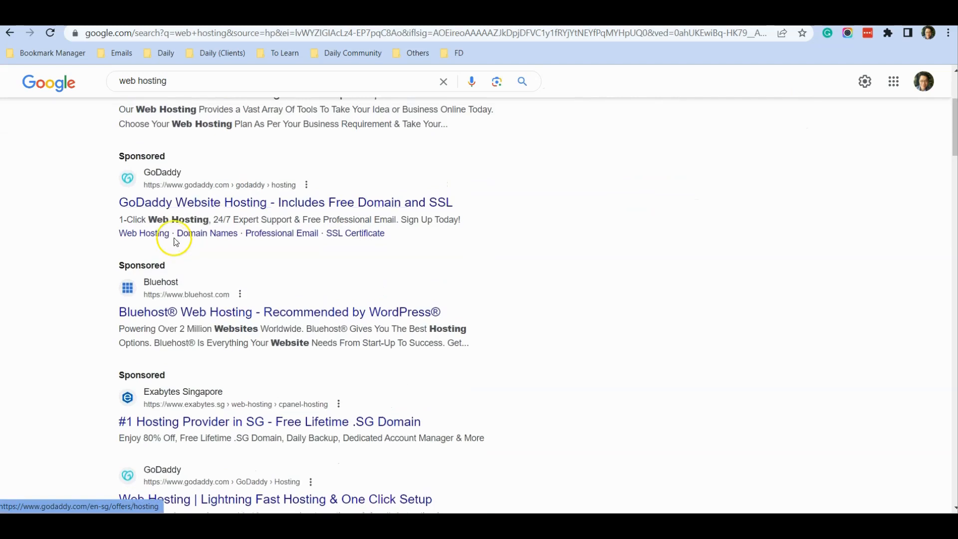
{"action": "scroll", "scroll_direction": "up", "scroll_amount": 3}
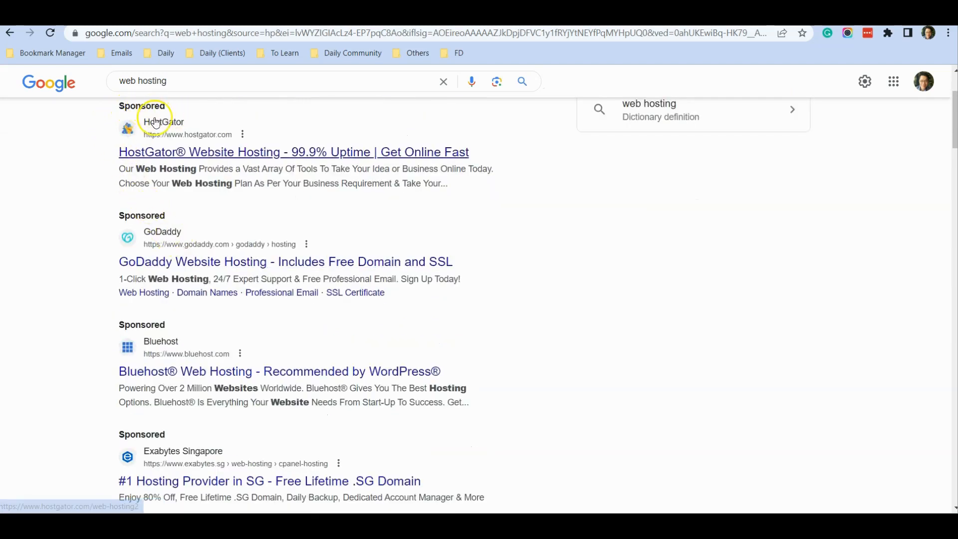
{"action": "mouse_move", "coordinate": [140, 333]}
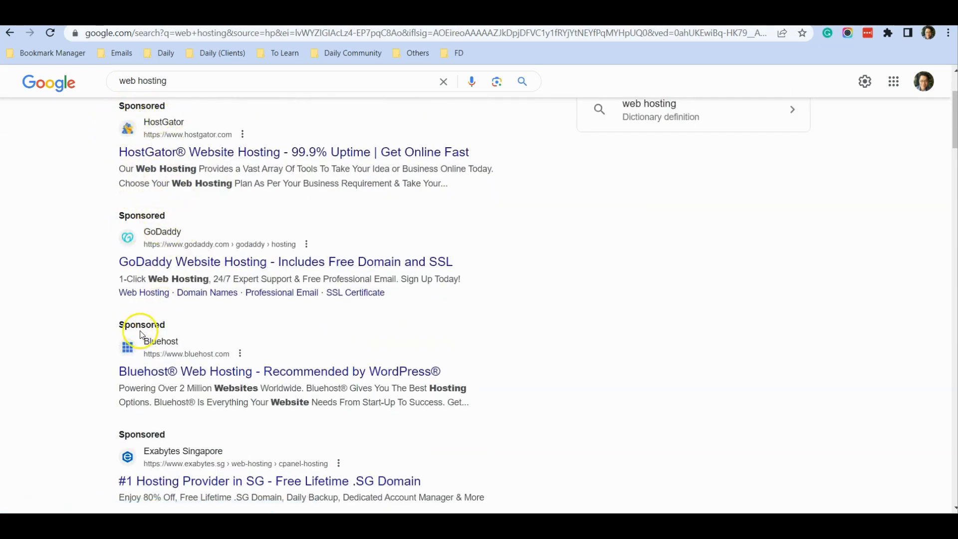
{"action": "mouse_move", "coordinate": [152, 307]}
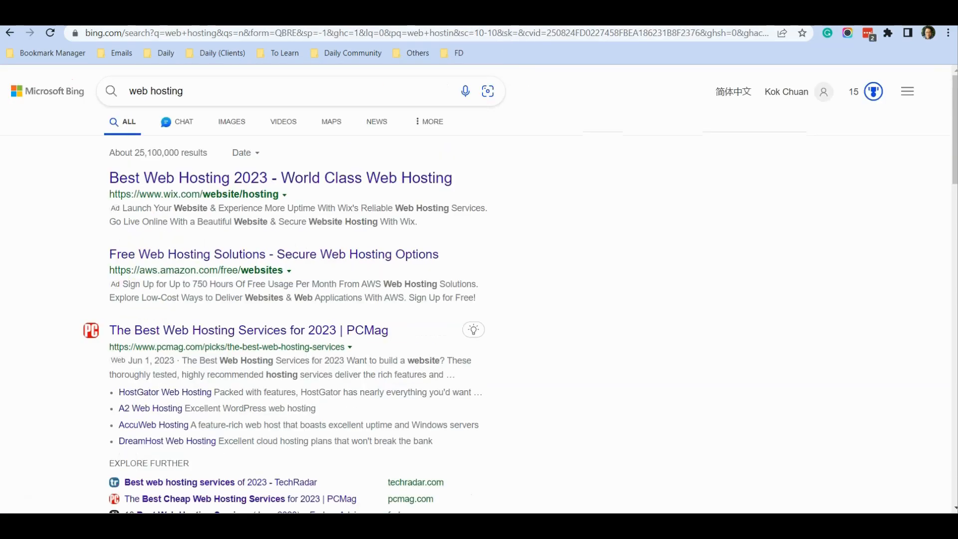
{"action": "mouse_move", "coordinate": [68, 223]}
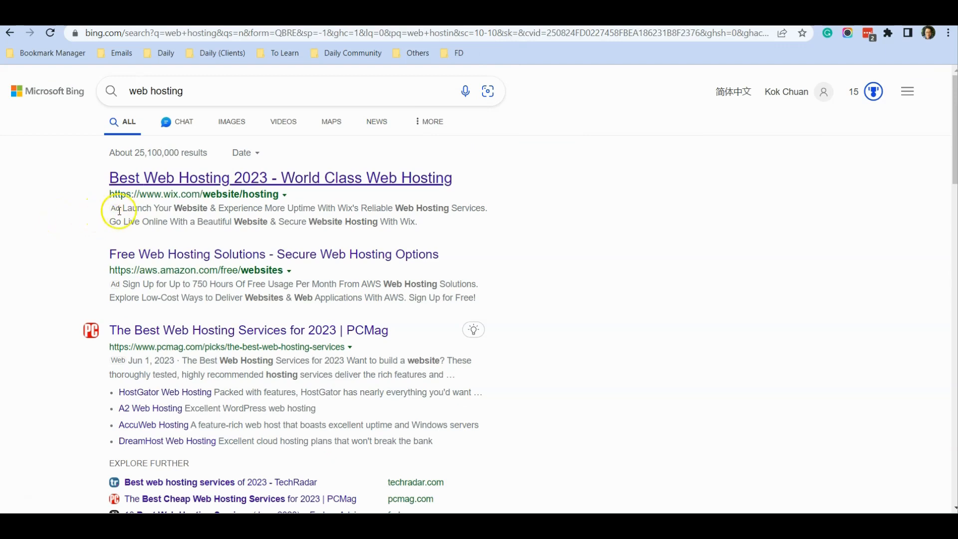
{"action": "mouse_move", "coordinate": [114, 219]}
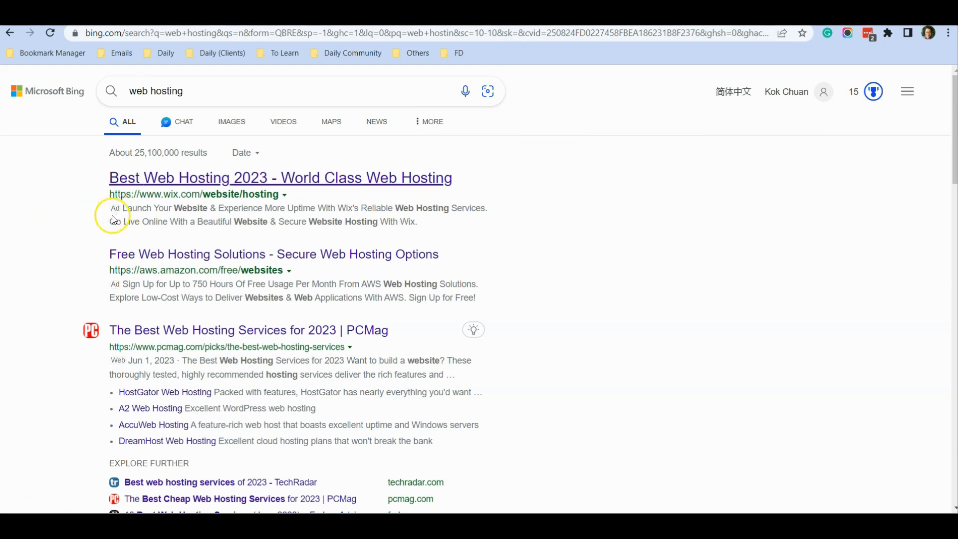